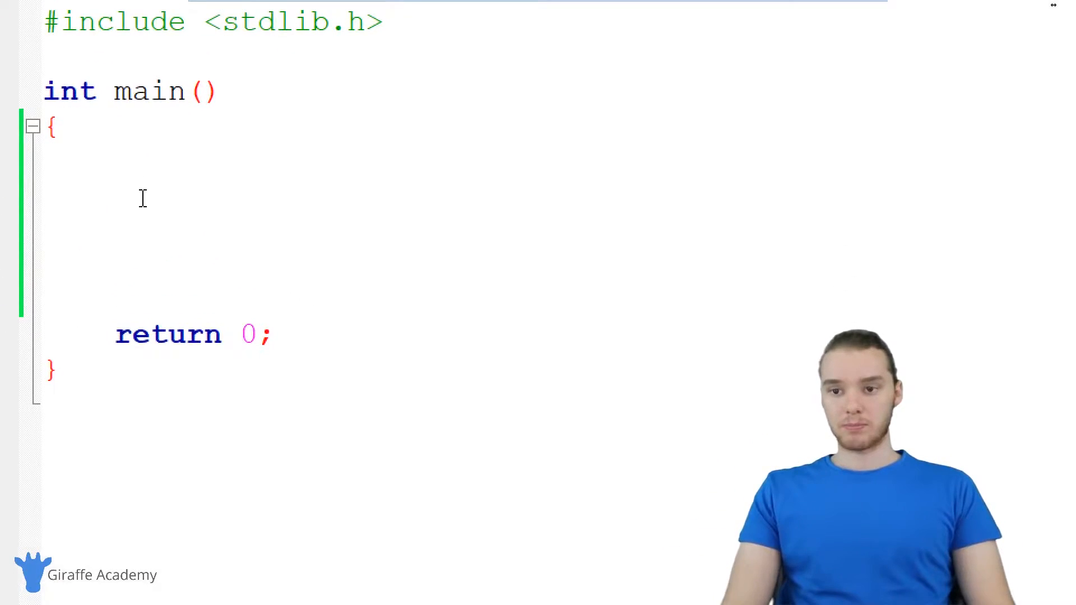
Write printf("Hello"); inside main using the printf autocomplete suggestion.
type("print")
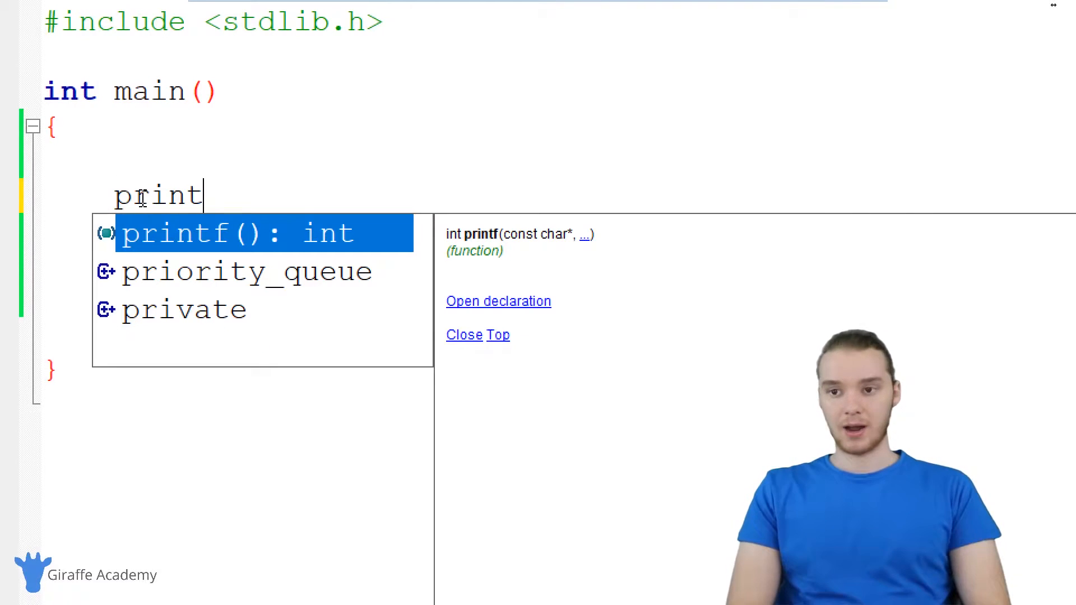
type("f(")
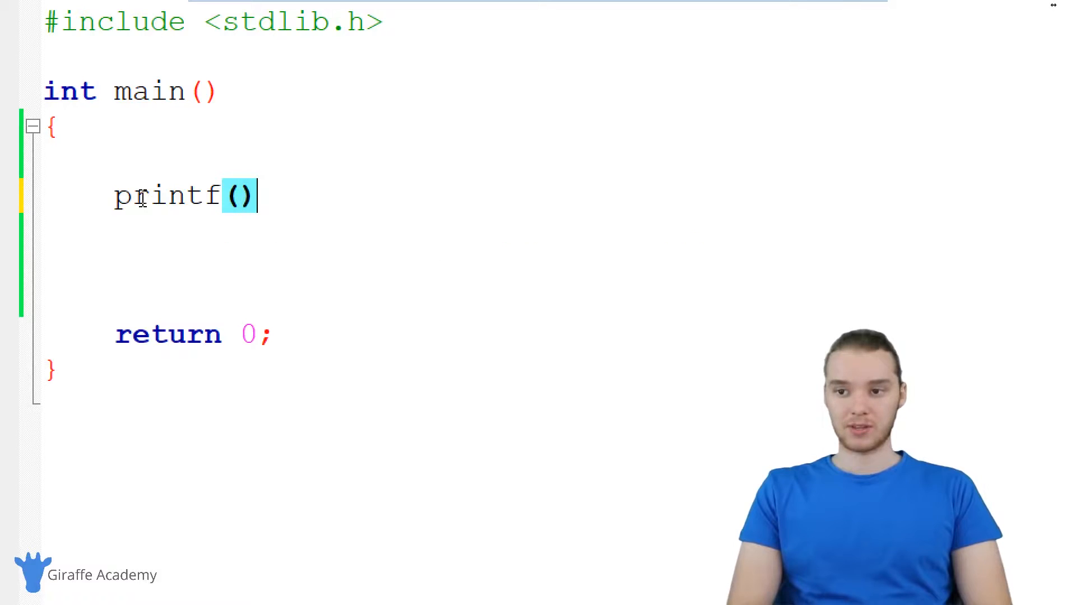
type(";")
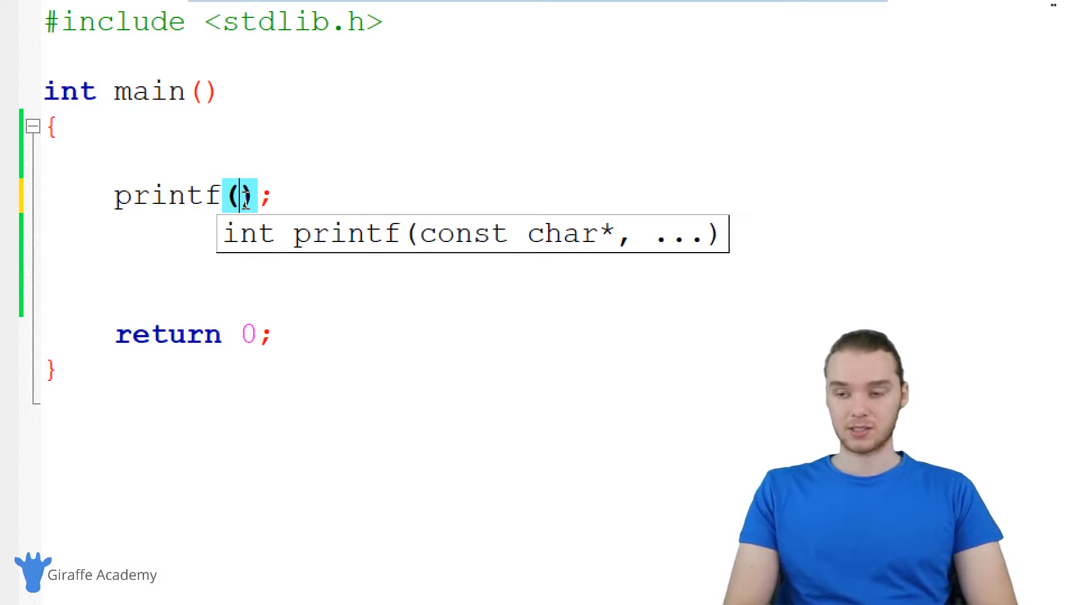
type("\"")
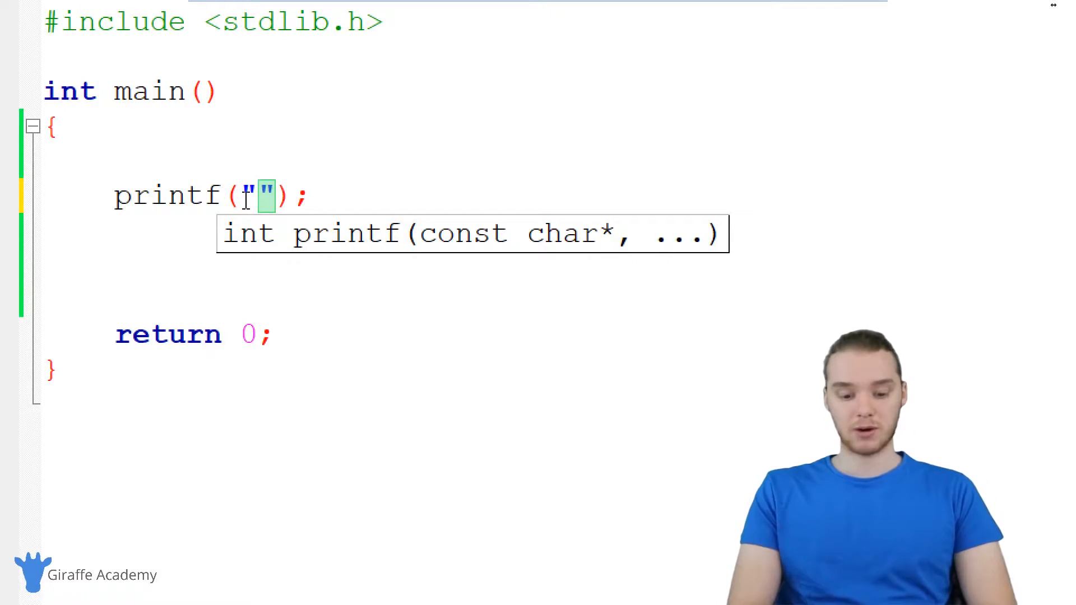
type("Hello")
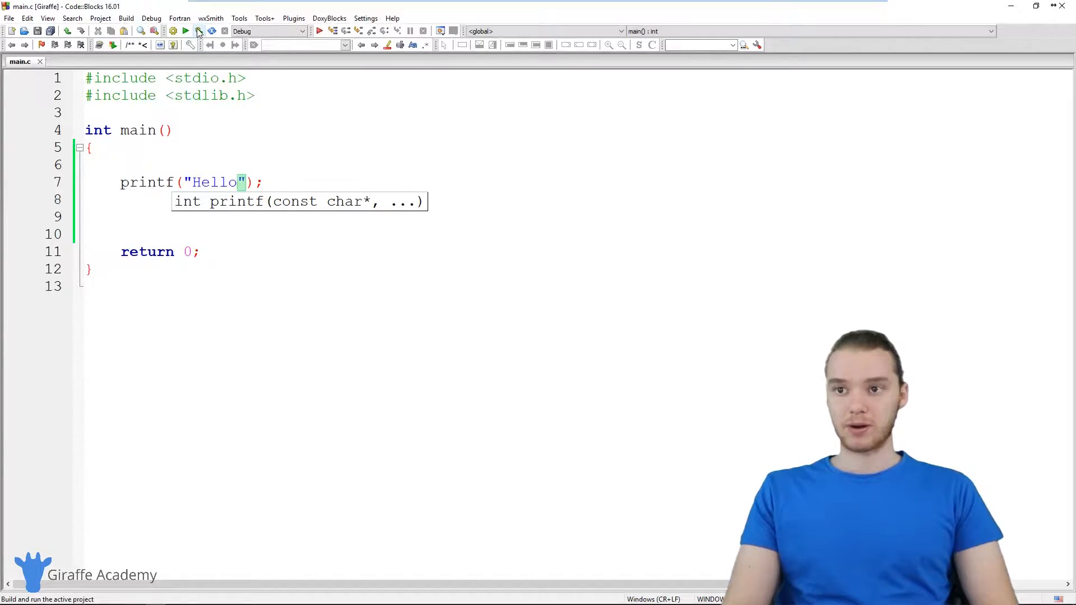
Build and run the program, then try Hello\nWorld as the message.
left_click(186, 31)
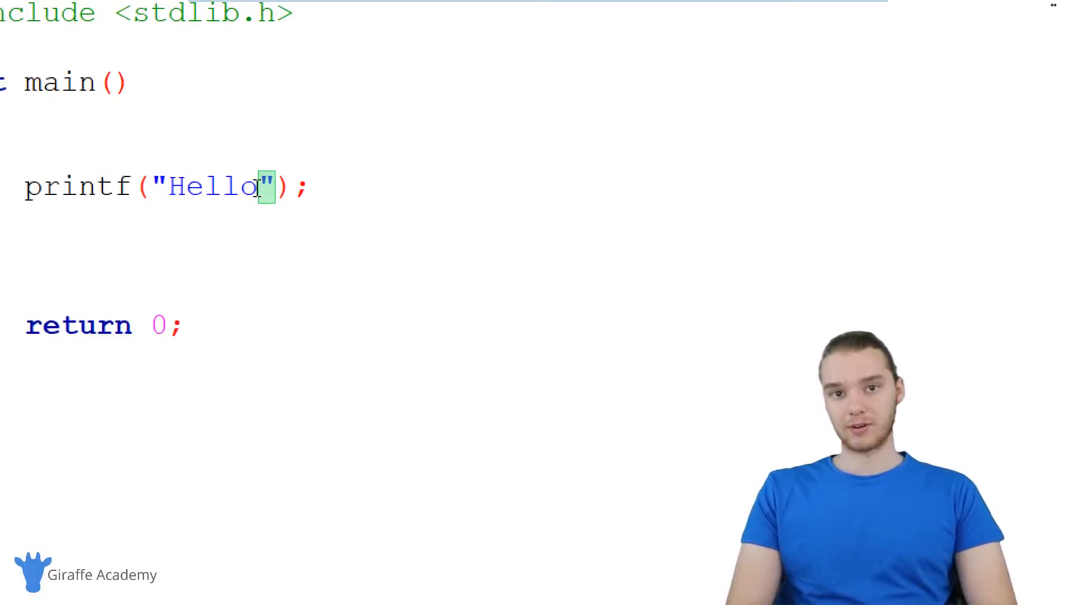
type("\\n")
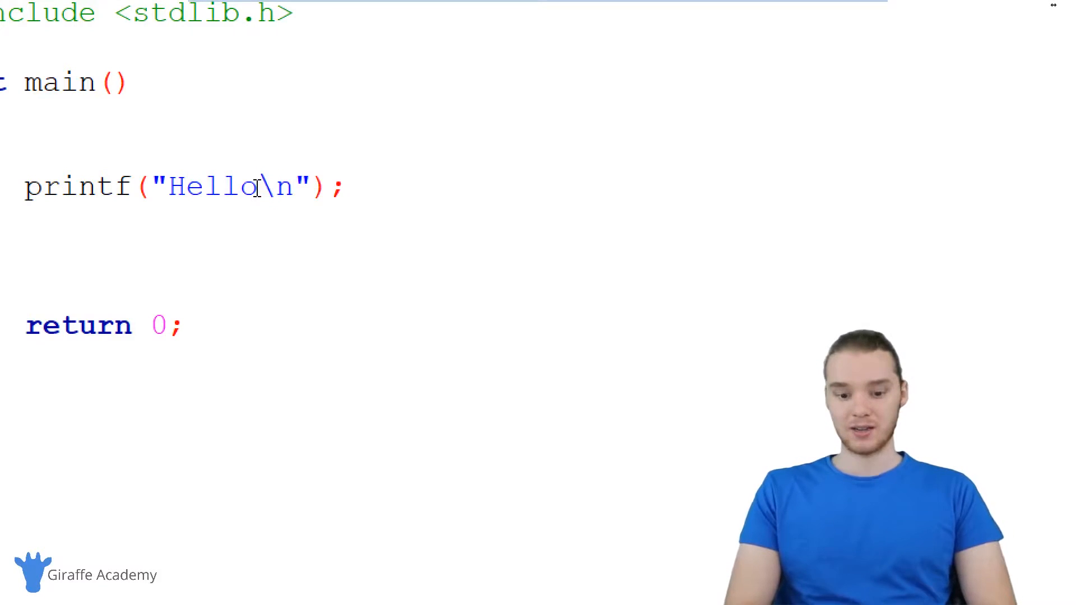
type("World")
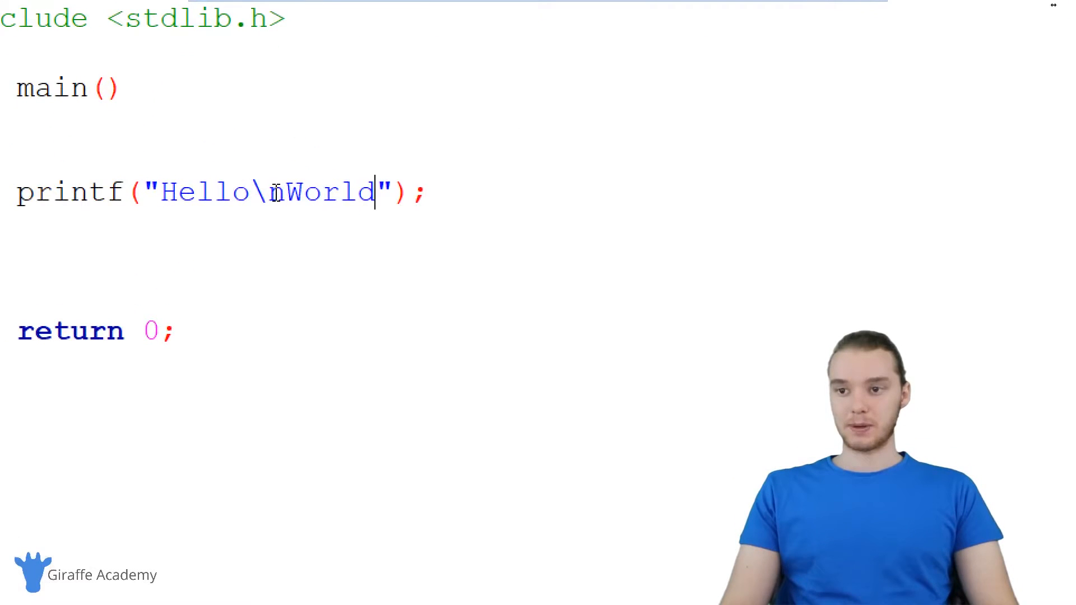
Replace the \n with an escaped quote \" and run again to print Hello"World.
key("Backspace")
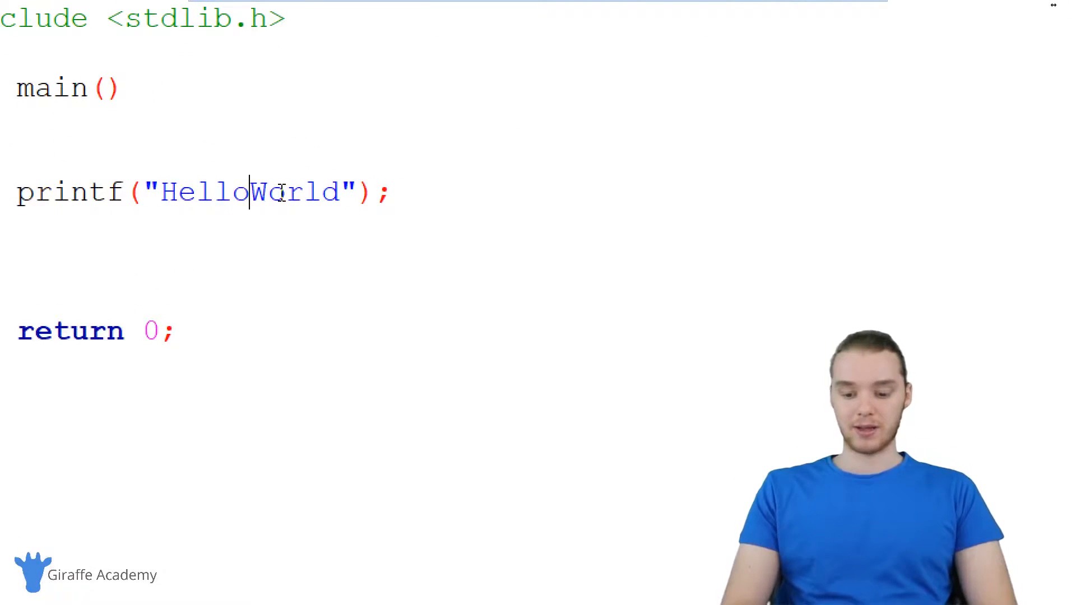
type("\"")
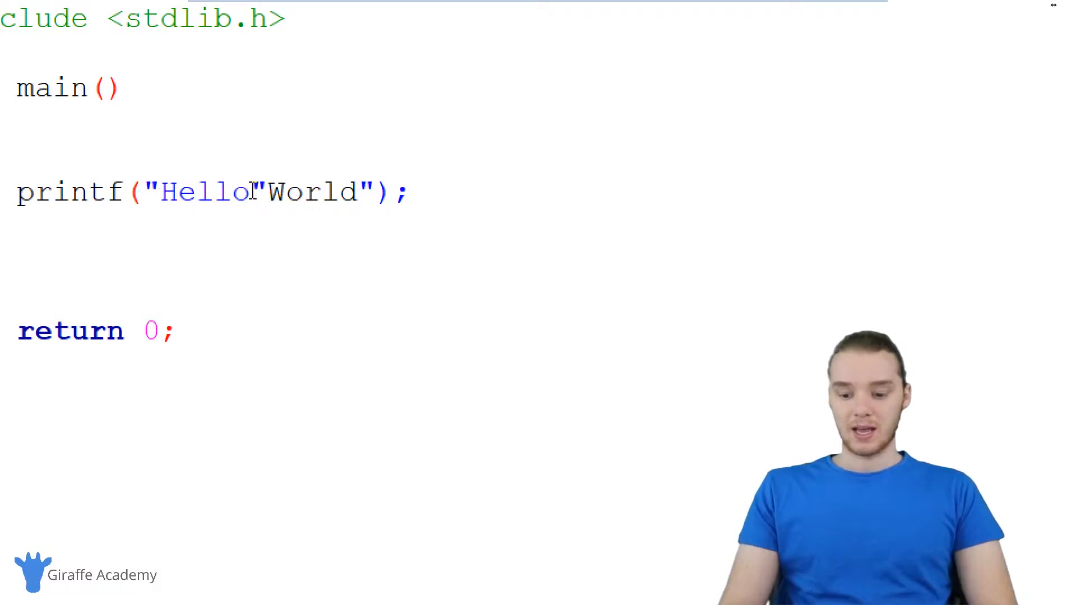
type("\\")
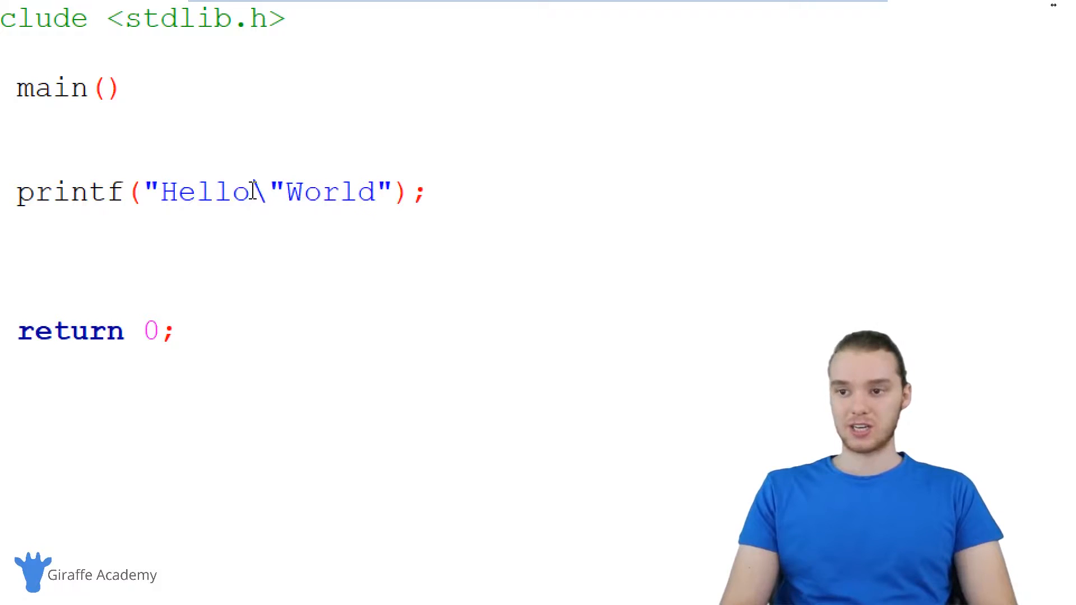
double_click(268, 193)
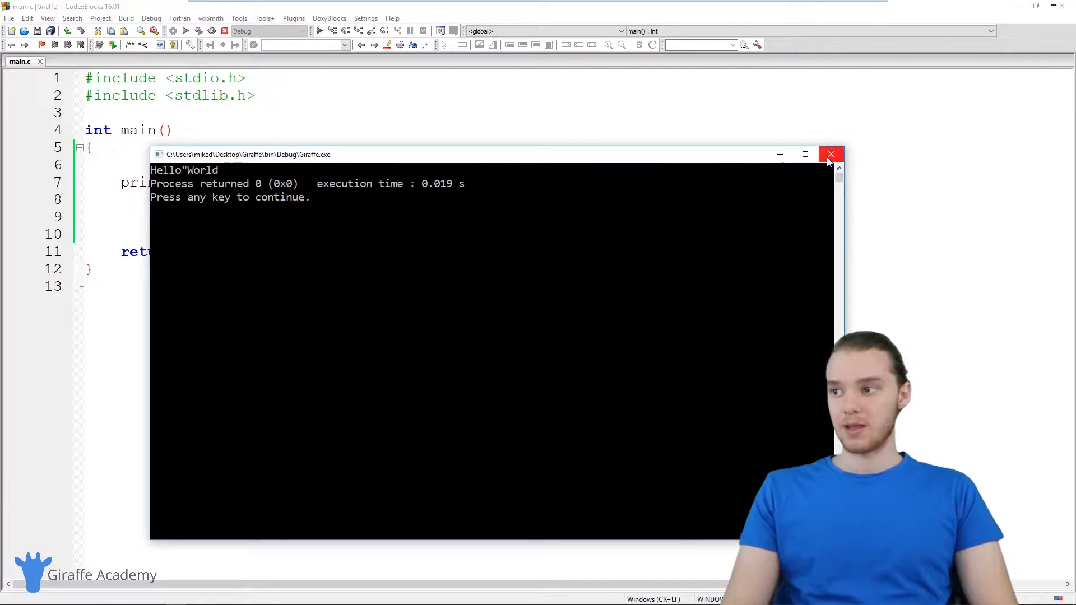
Close the console window and clear the text inside the printf quotes.
left_click(832, 154)
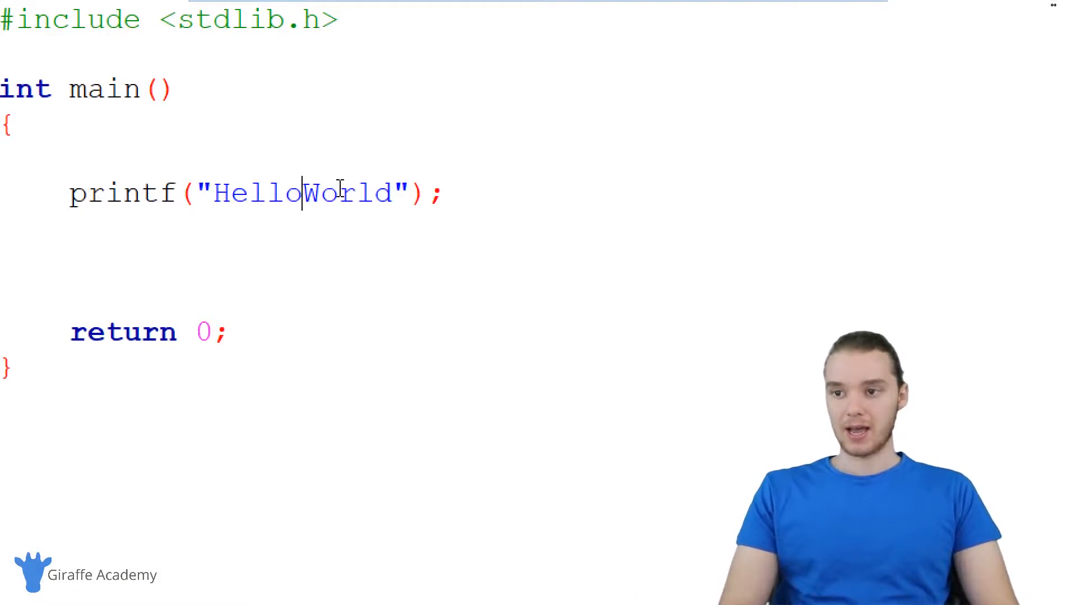
type("\" \"")
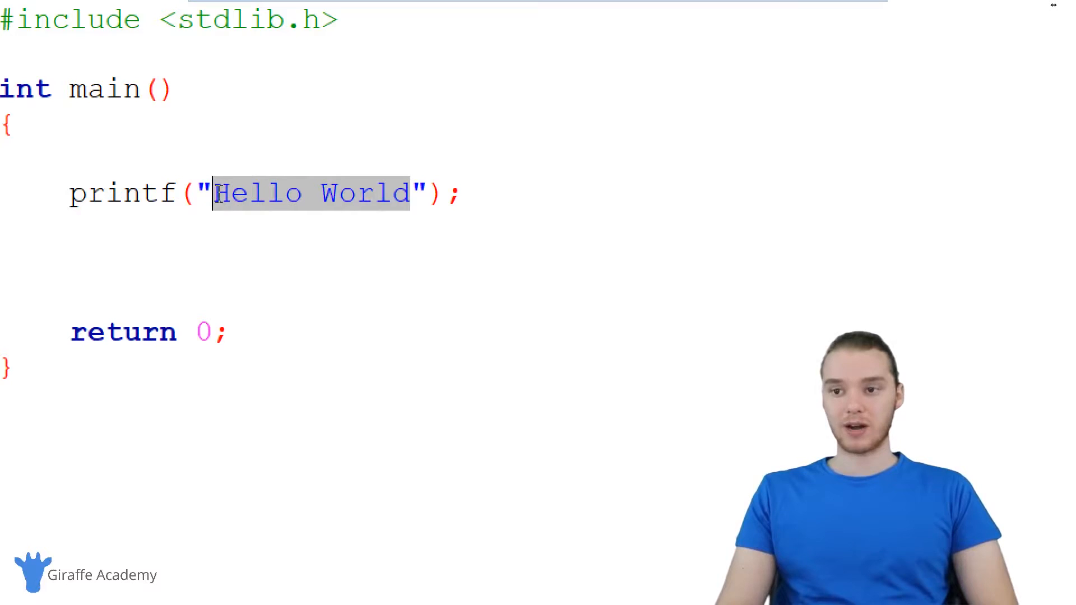
key("Delete")
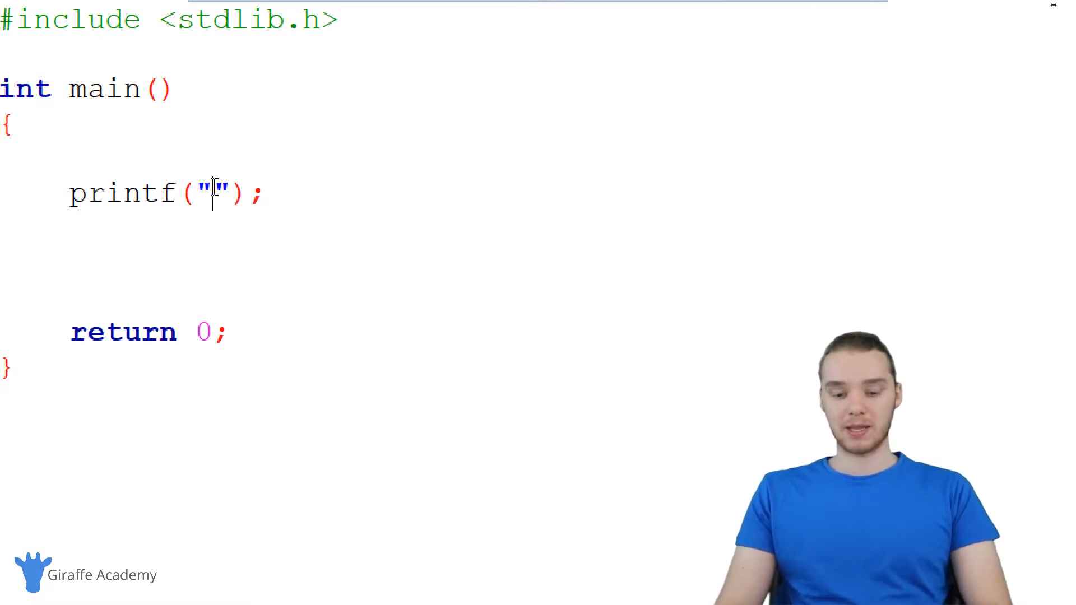
type("s")
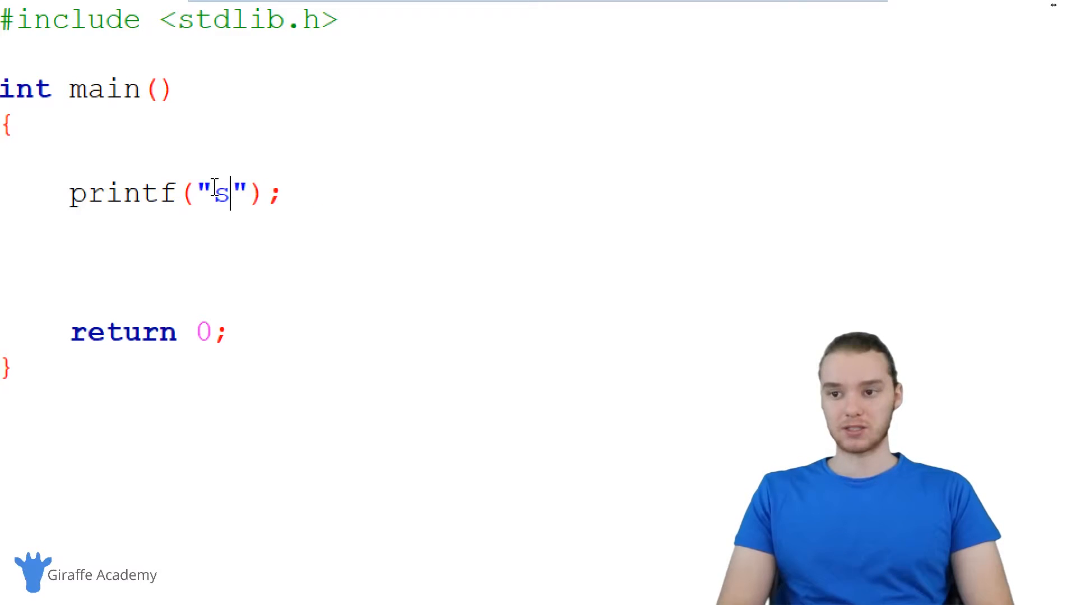
key("Backspace")
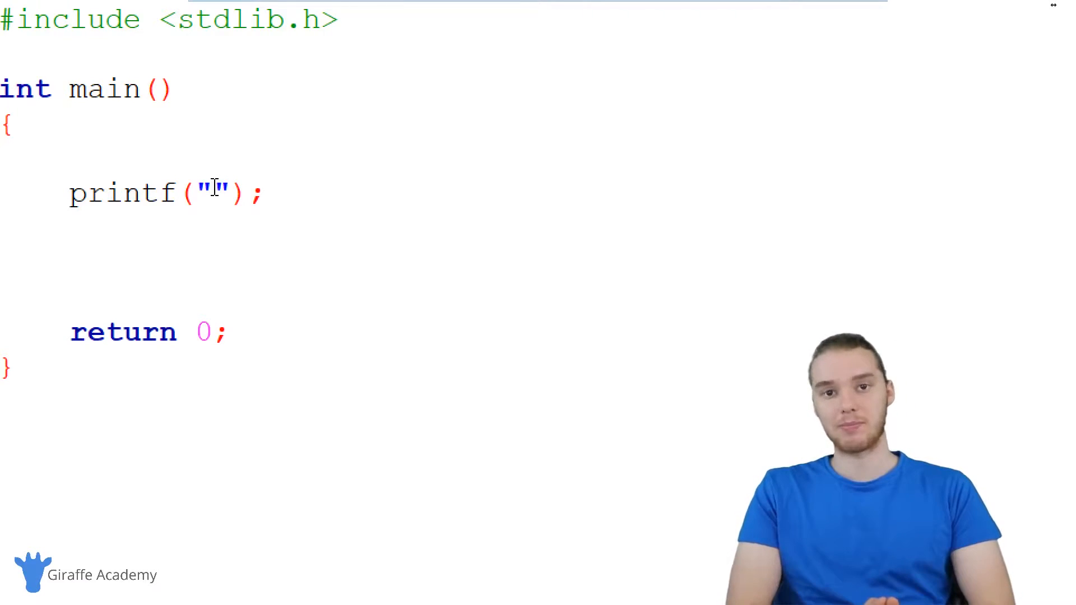
Replace the leftover placeholder text with the %d format specifier.
type("sadfdsa")
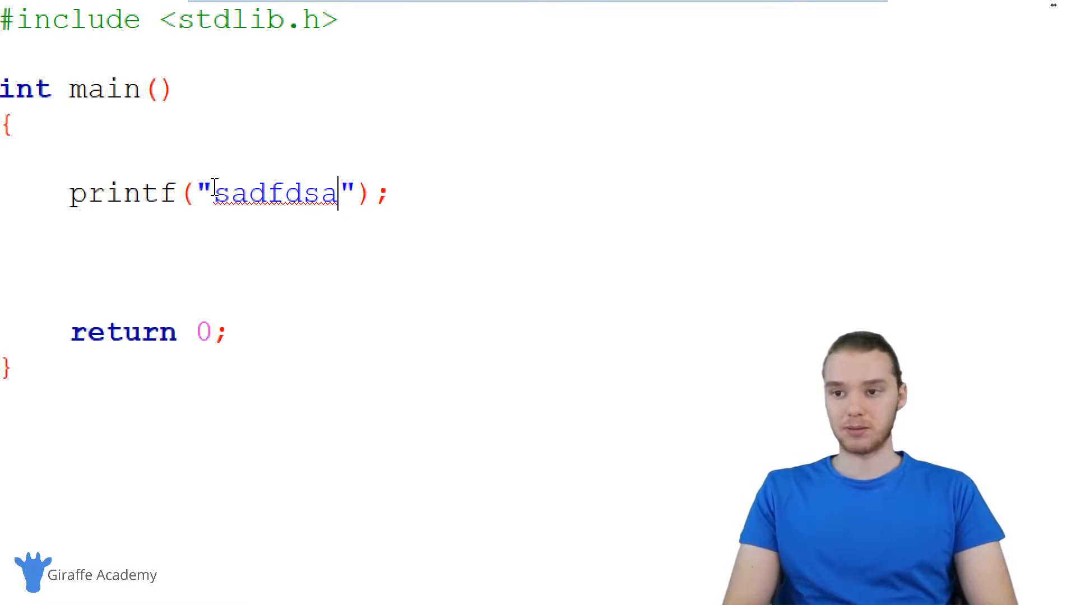
key("Backspace")
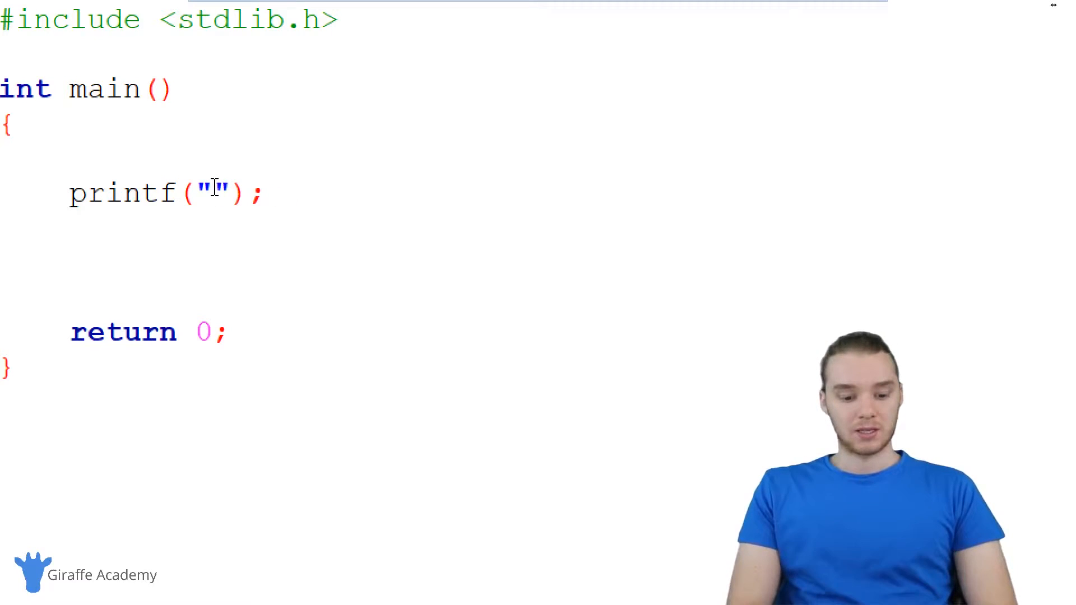
type("%")
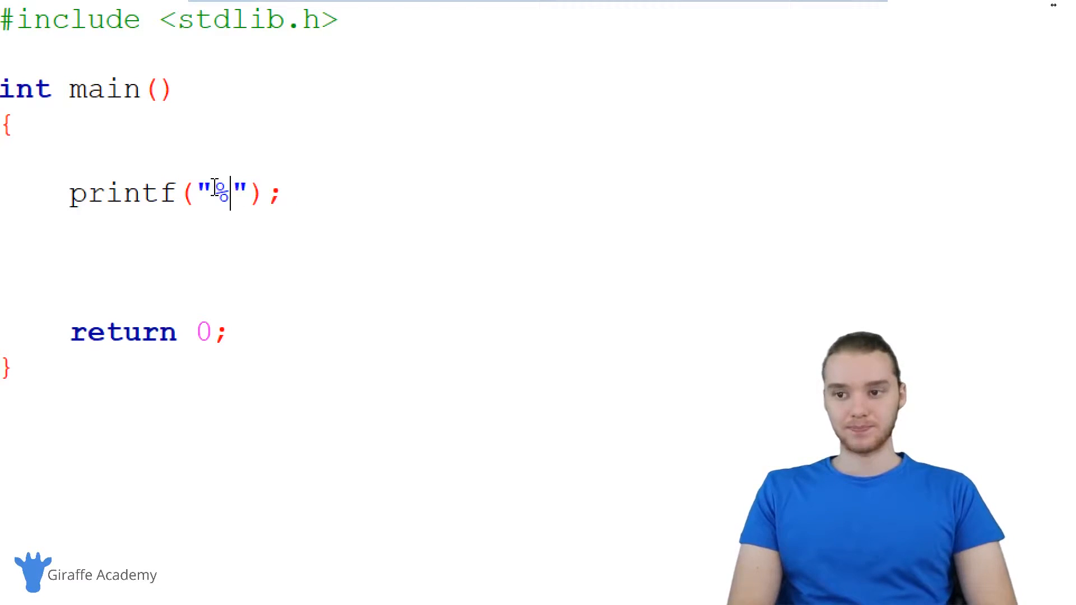
type("d")
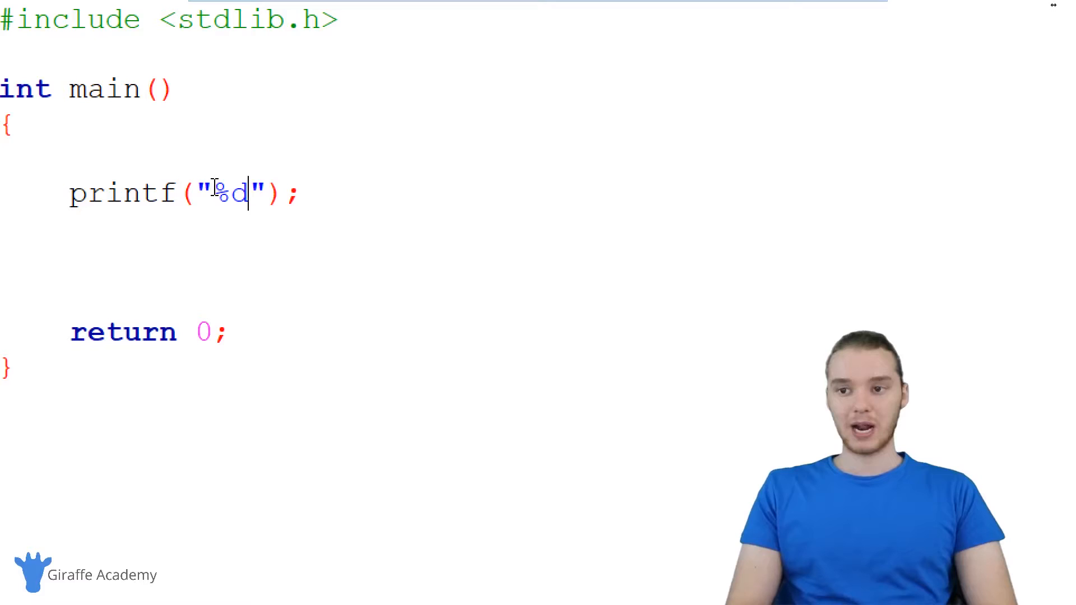
double_click(227, 193)
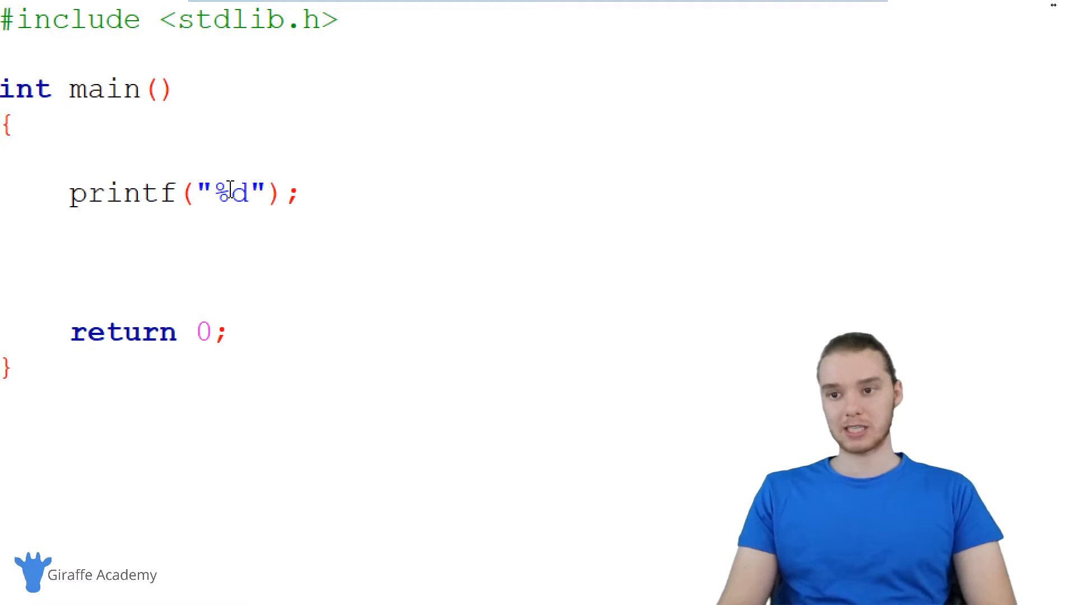
double_click(220, 194)
type(", ")
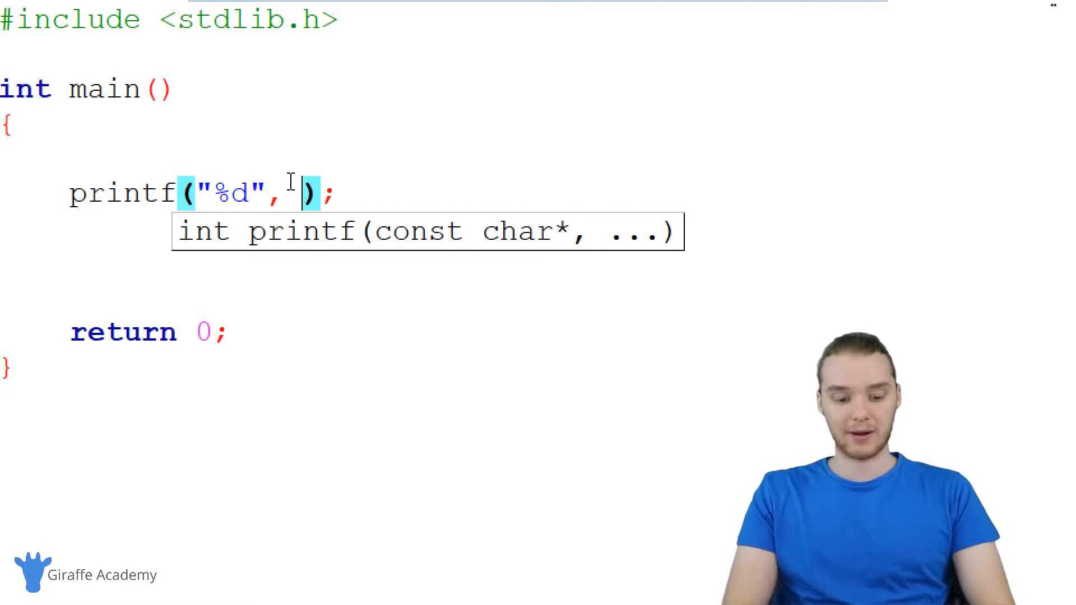
Pass 500 as the argument and put 'My favorite number is' before %d.
type("500")
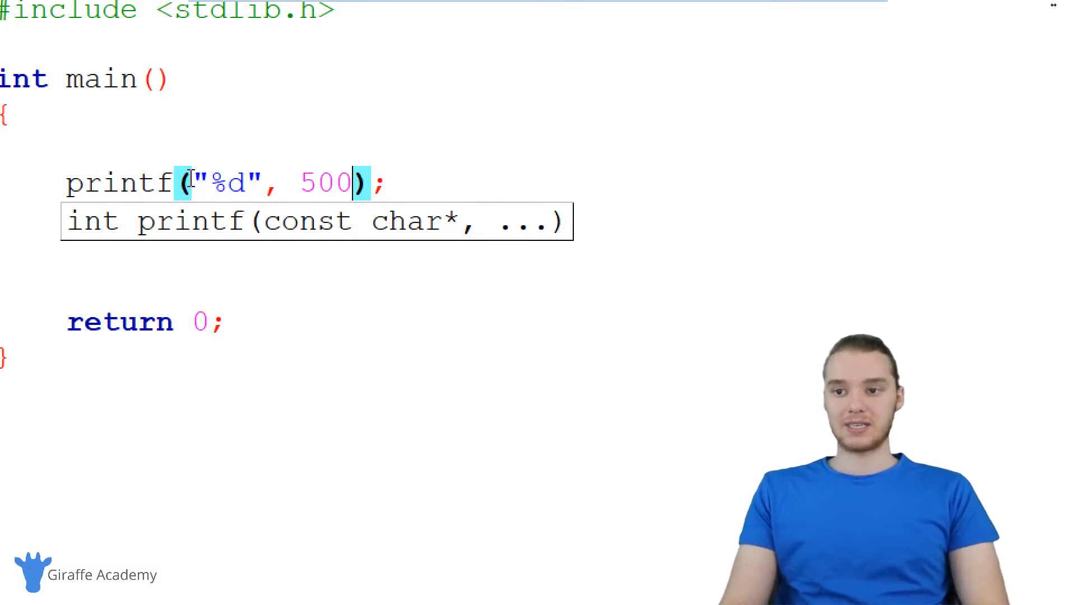
type("My fav")
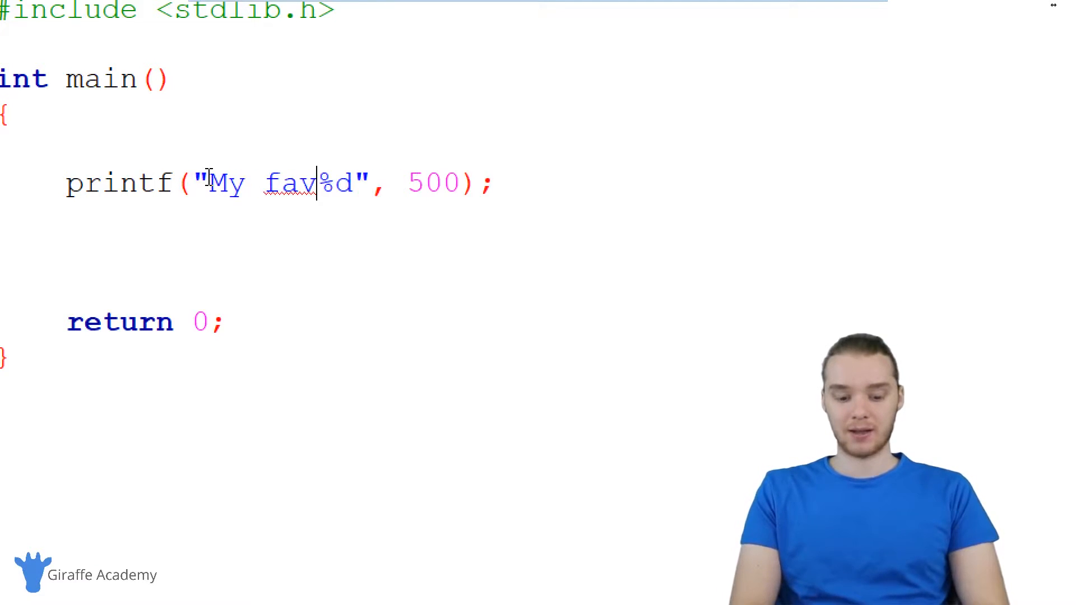
type("orite number is")
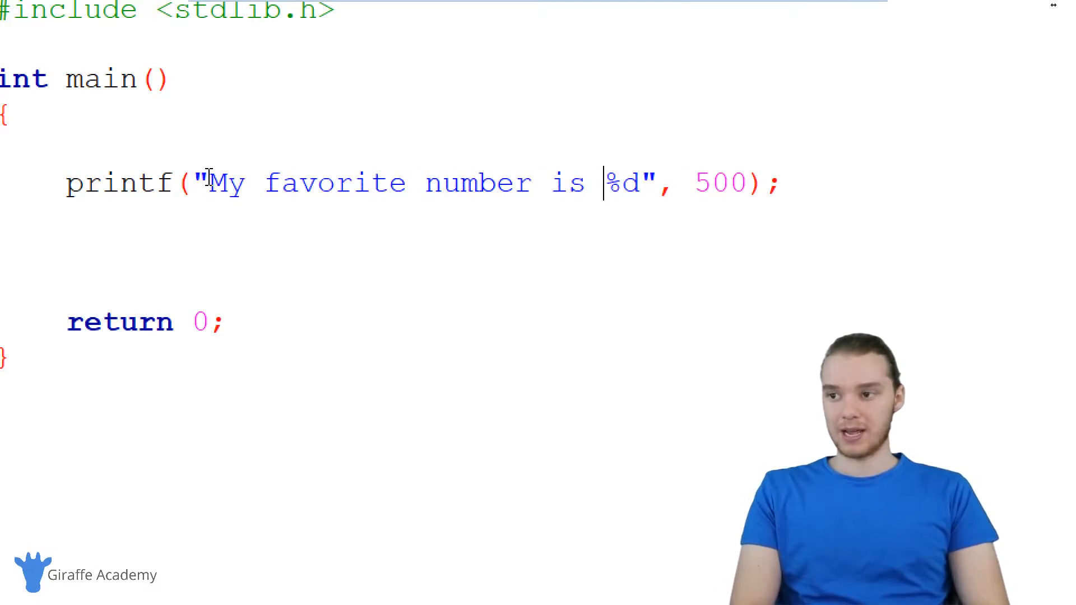
double_click(621, 183)
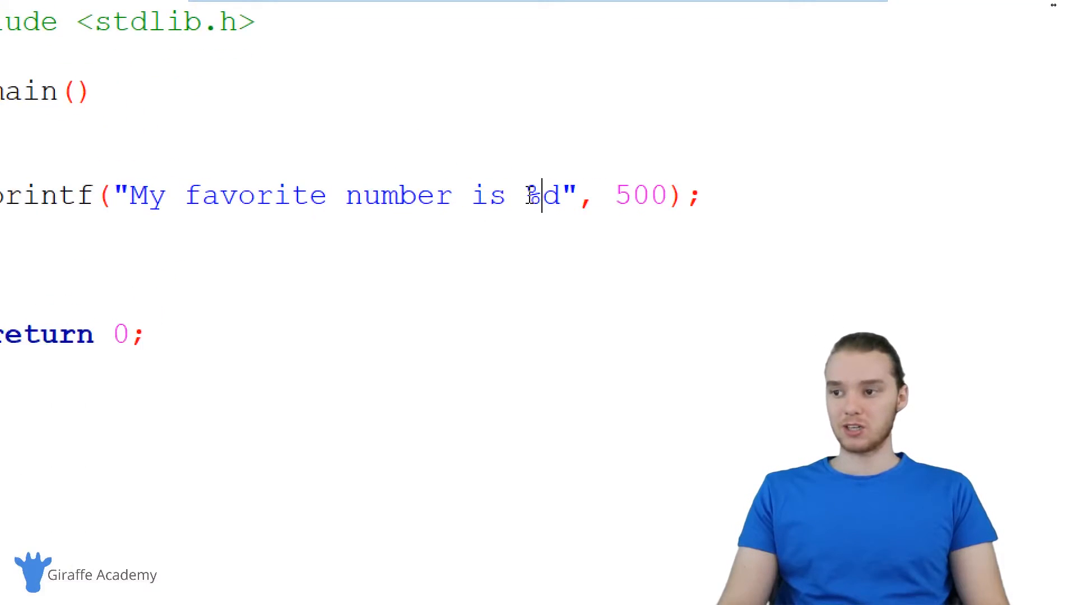
Replace 'number' in the message with %s and pass "number" as an argument before 500.
double_click(542, 195)
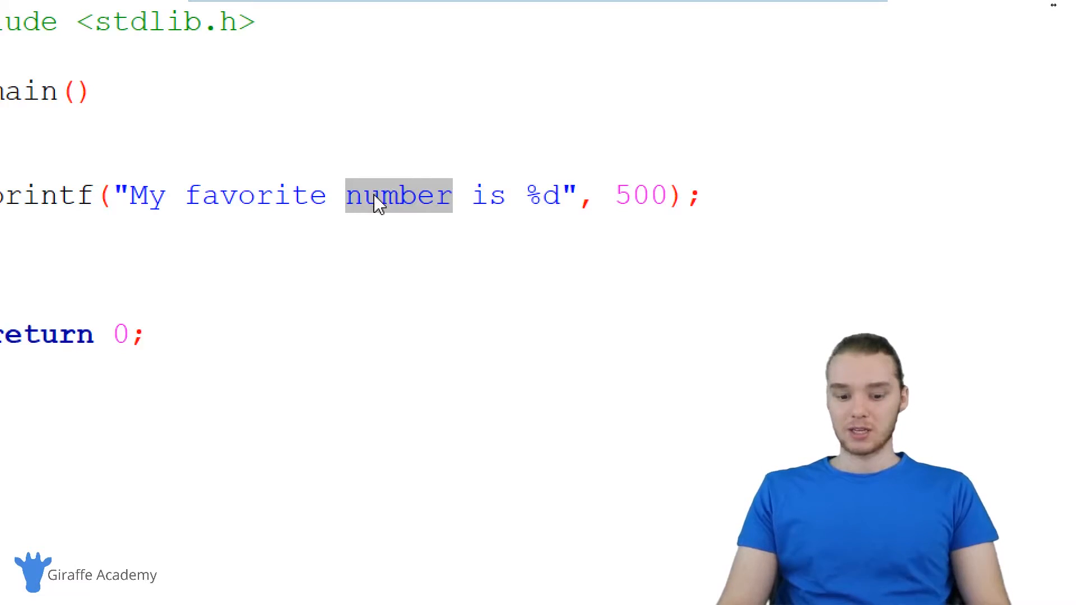
type("%s")
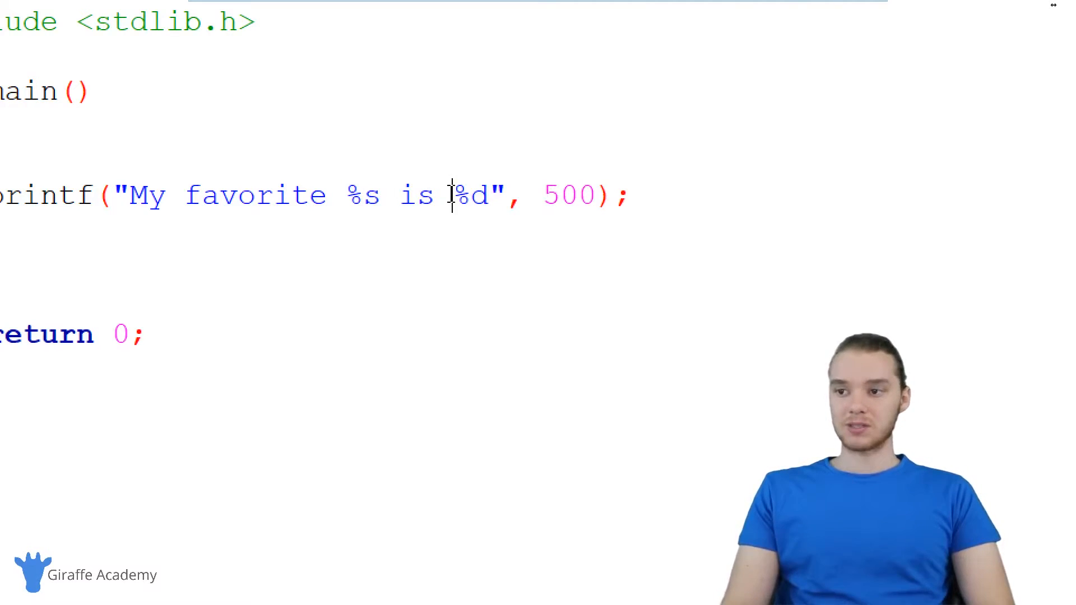
double_click(361, 195)
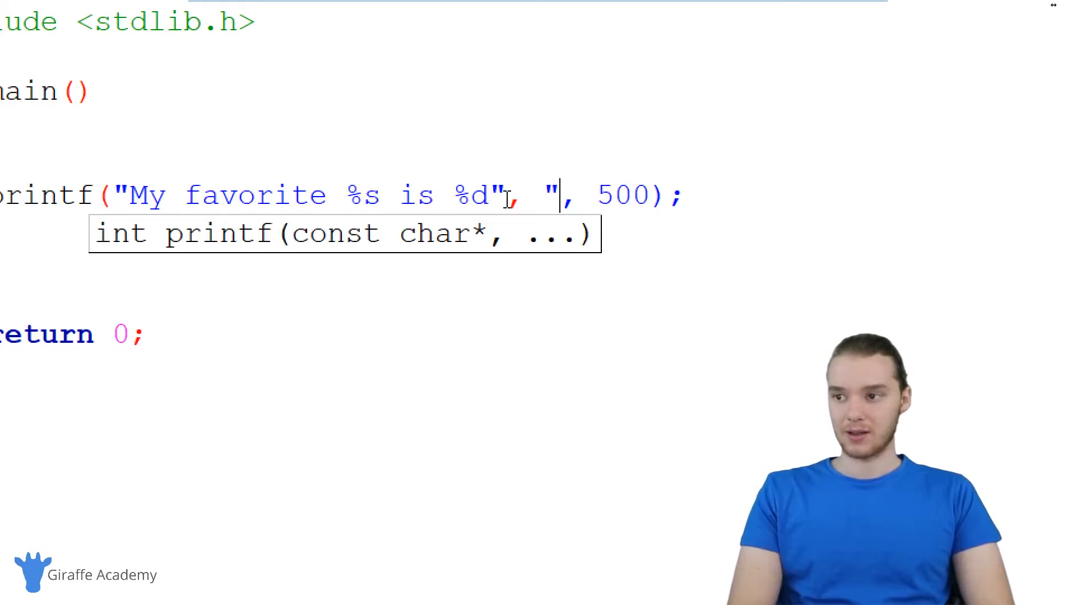
type("number")
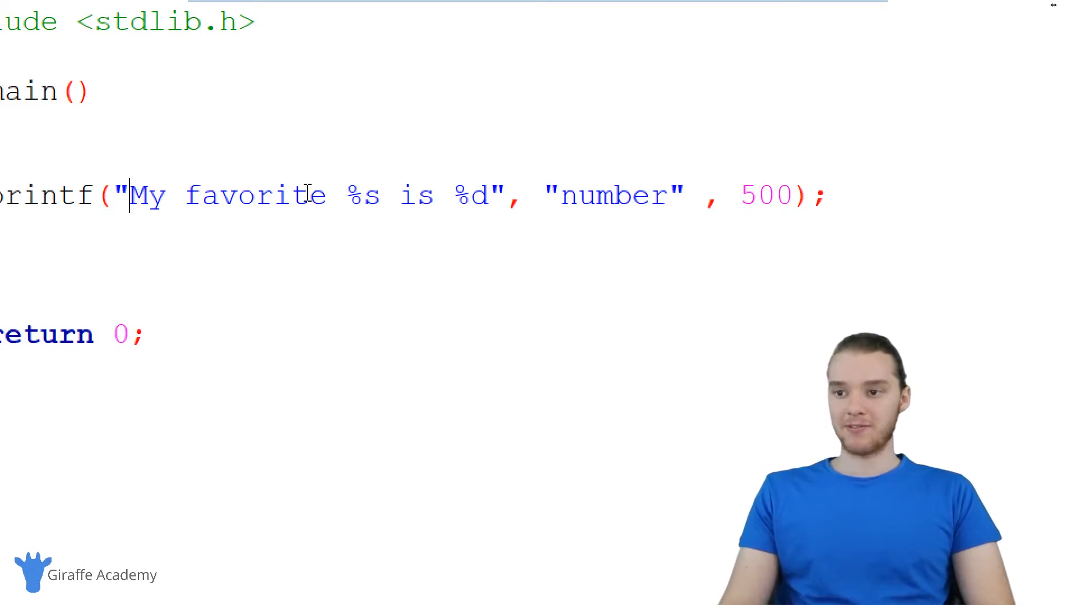
double_click(361, 196)
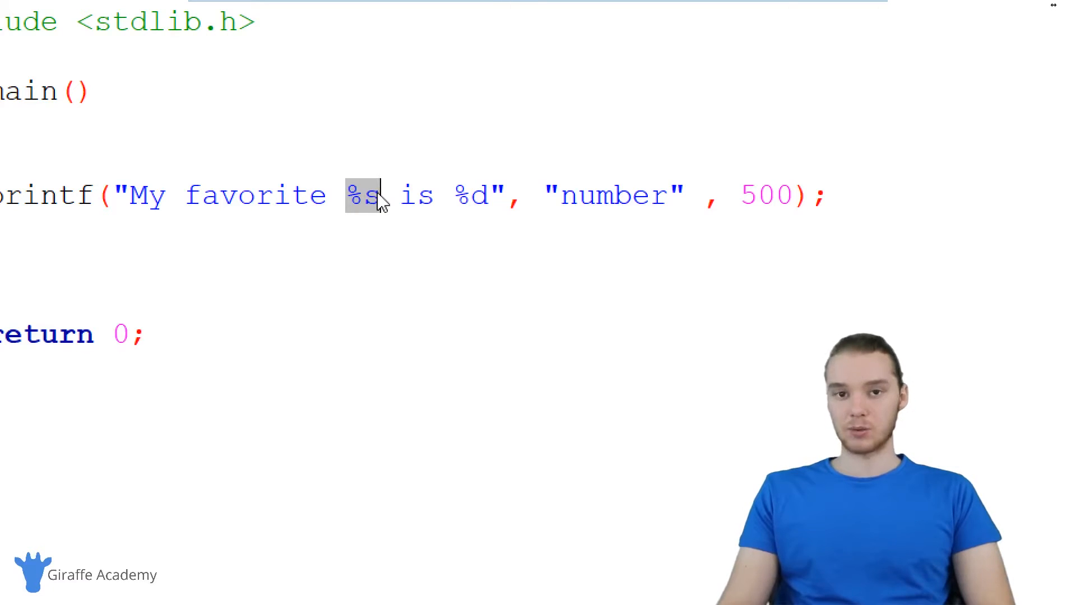
double_click(609, 195)
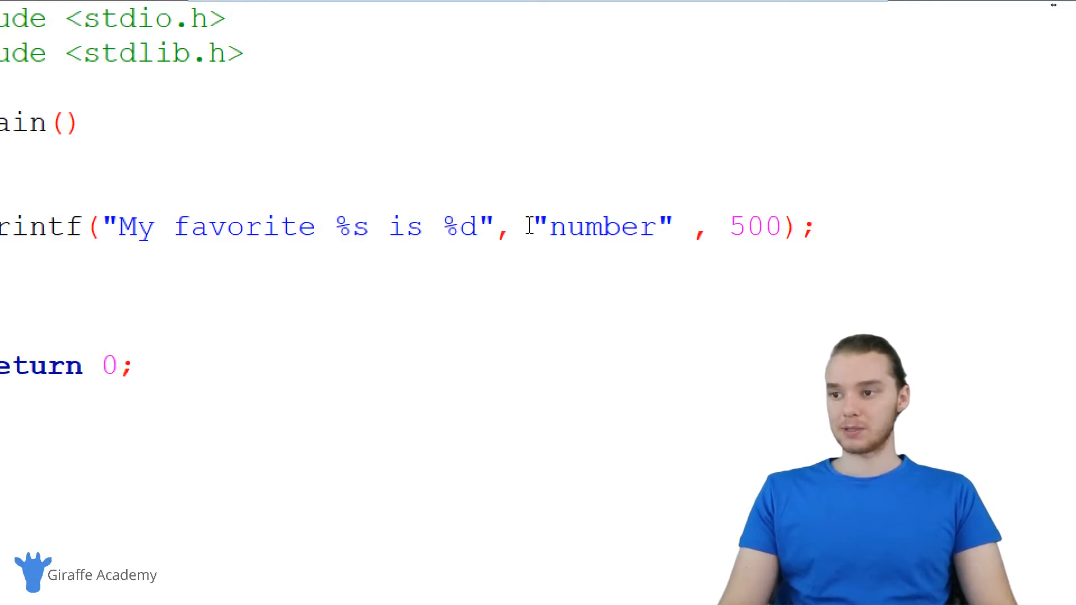
double_click(601, 227)
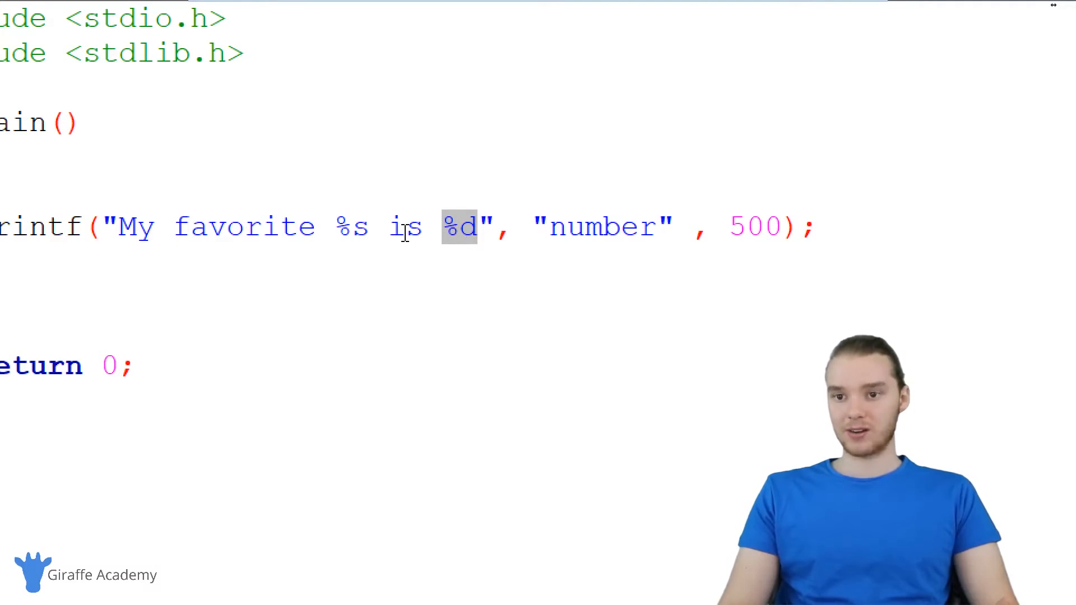
left_click_drag(463, 227, 103, 227)
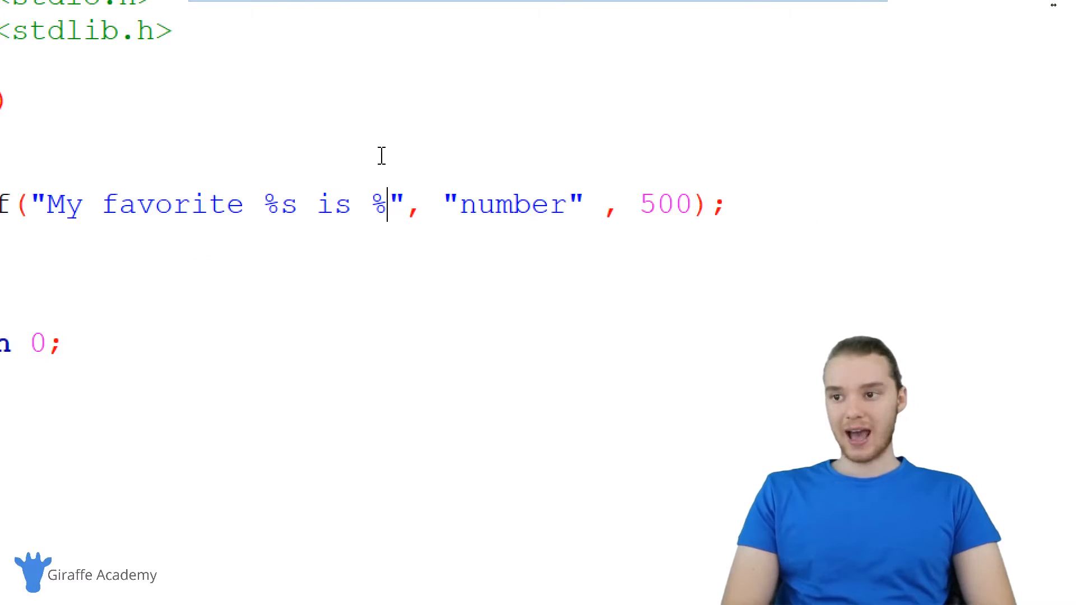
Switch %d to %f and change the argument 500 to 500.98754.
type("f")
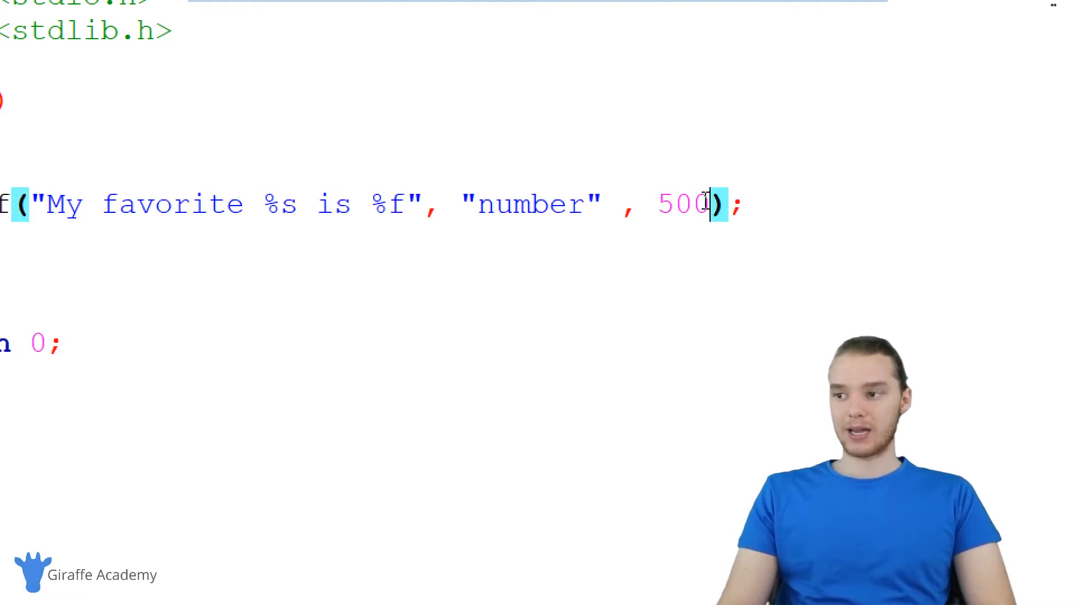
type(".")
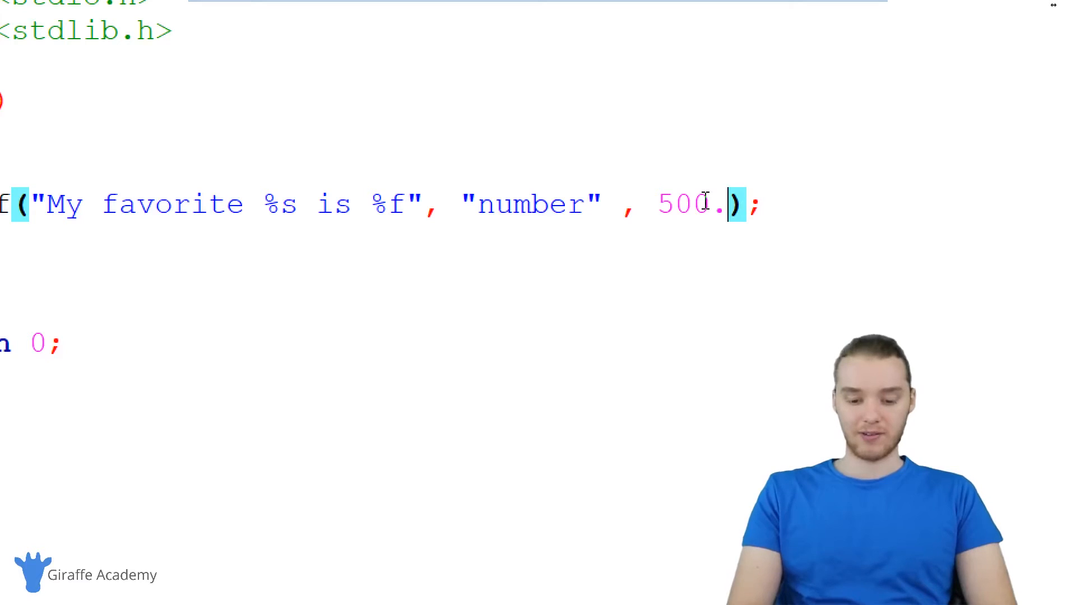
type("98754")
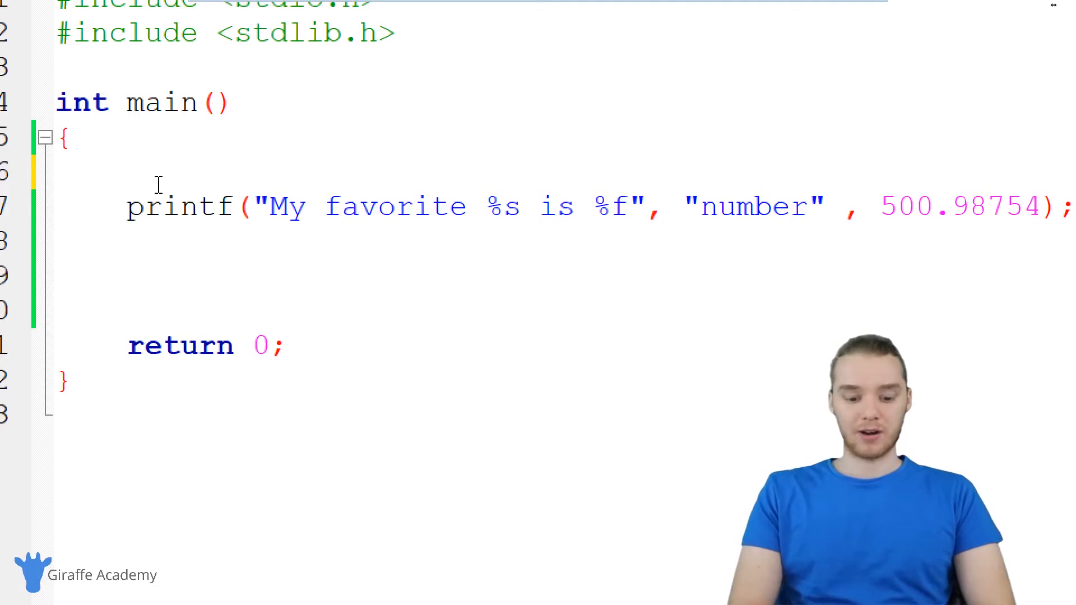
Declare int favNum = 90, restore %d, and pass favNum instead of 500.98754.
type("int fav")
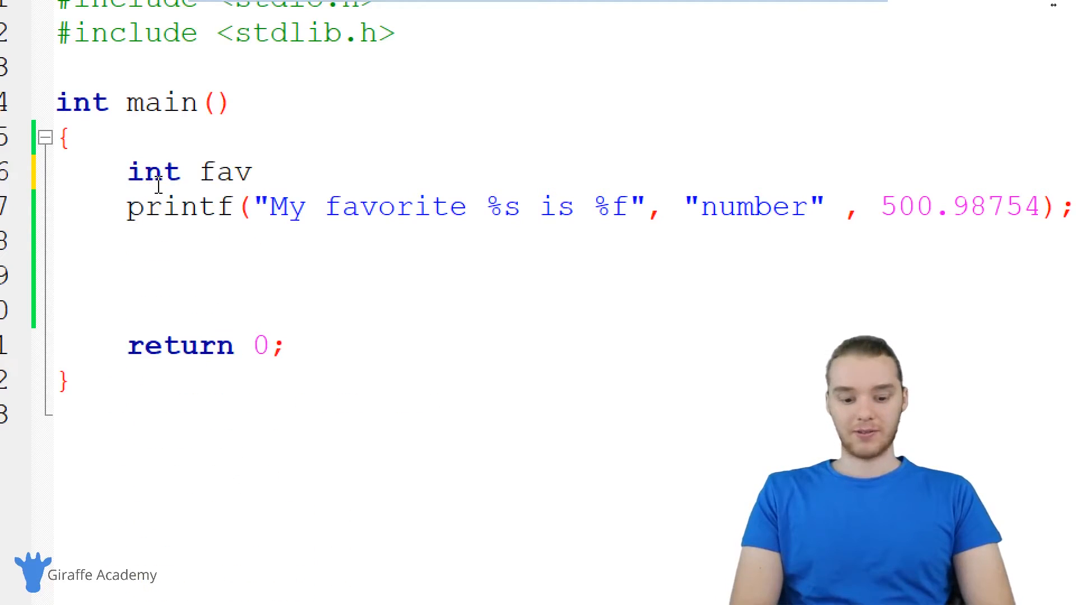
type("Num = 90;")
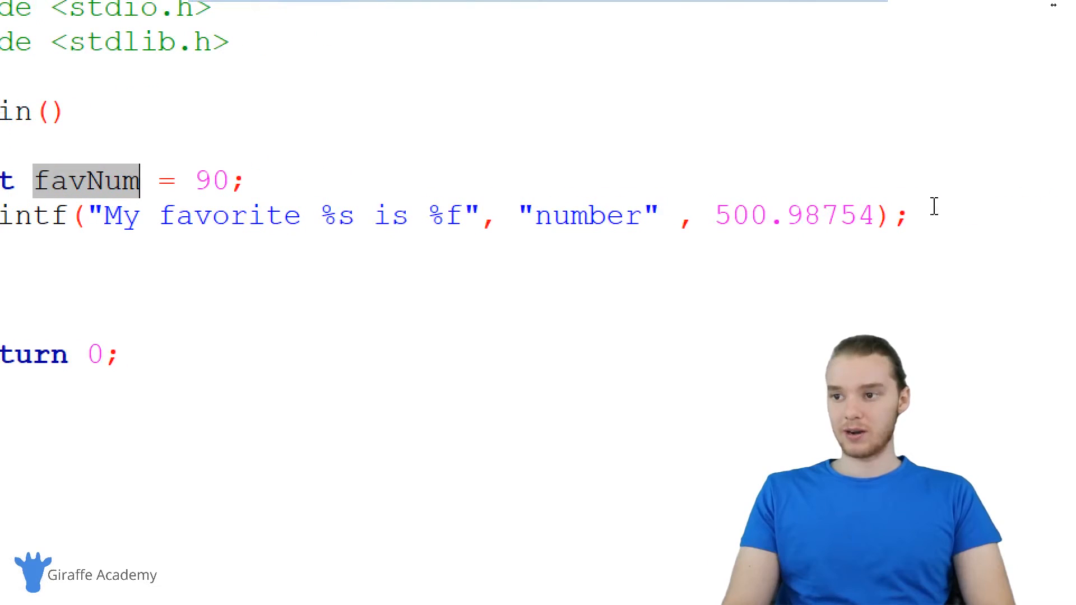
type("d")
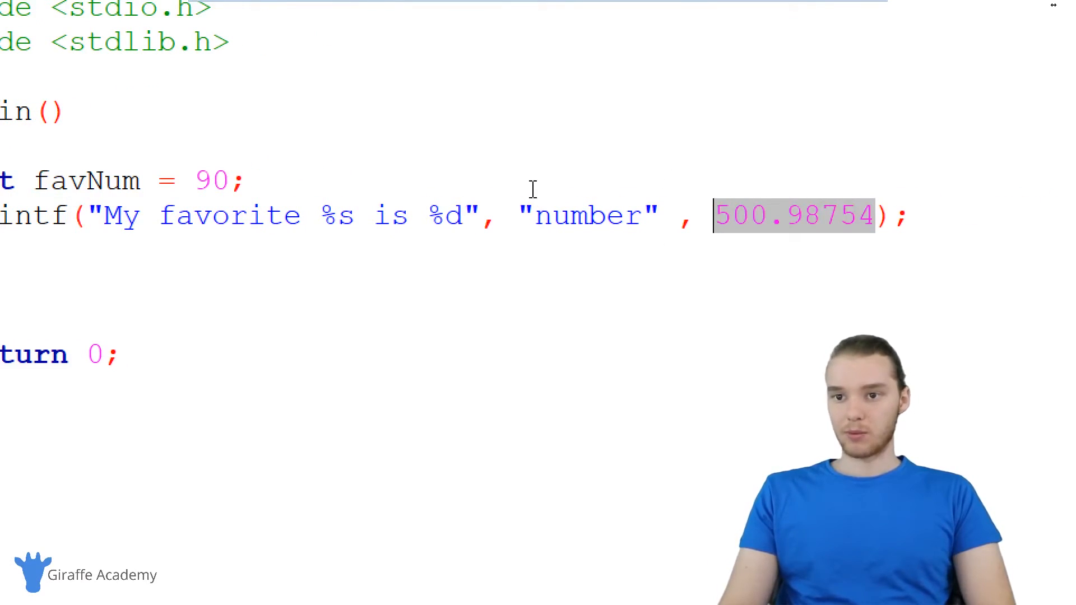
type("f")
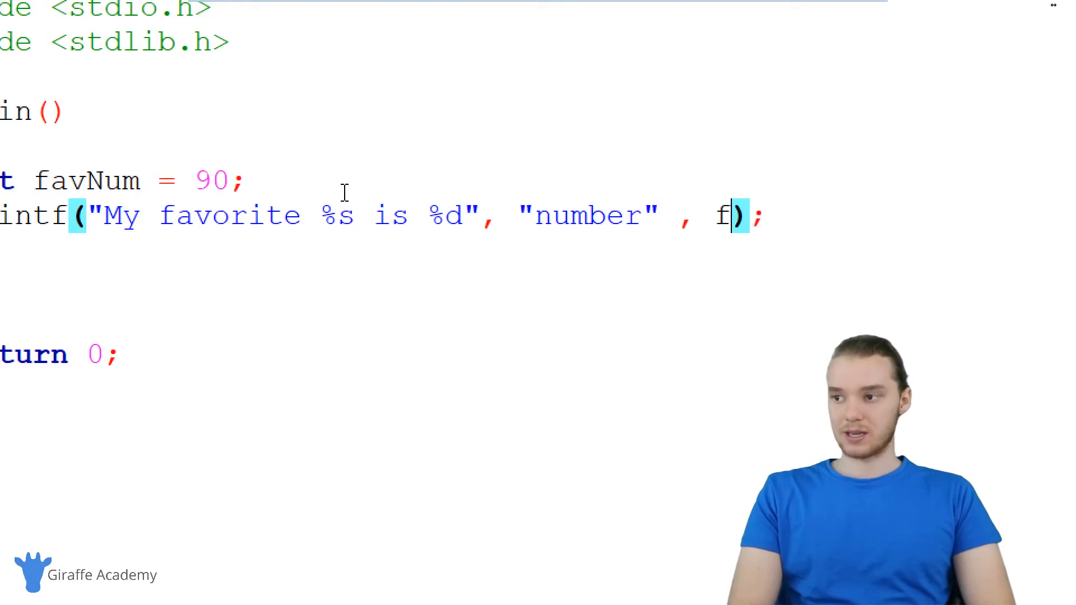
type("avNum")
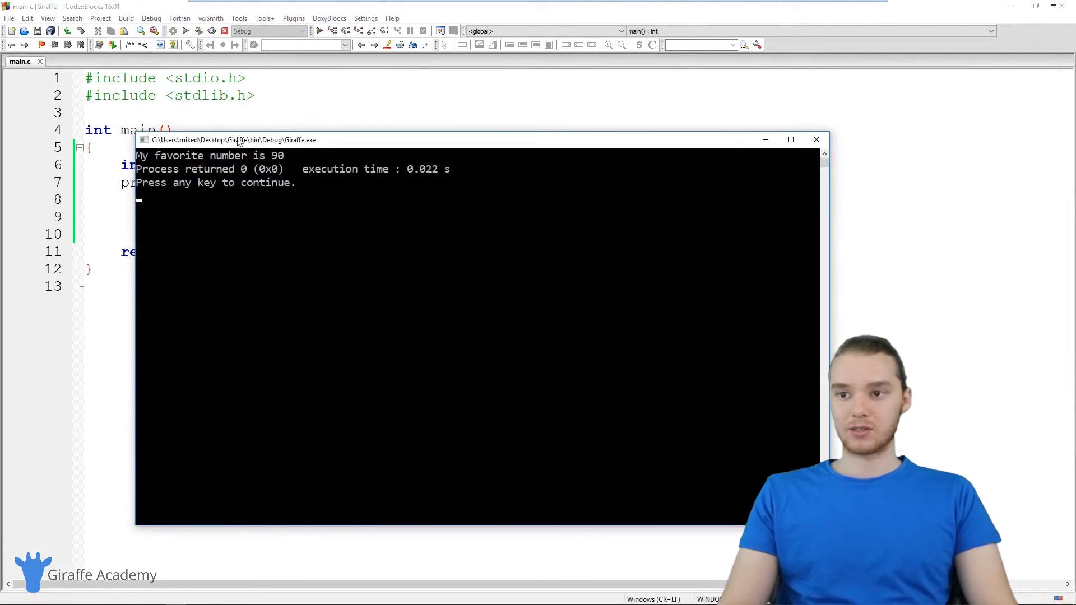
mouse_move(630, 159)
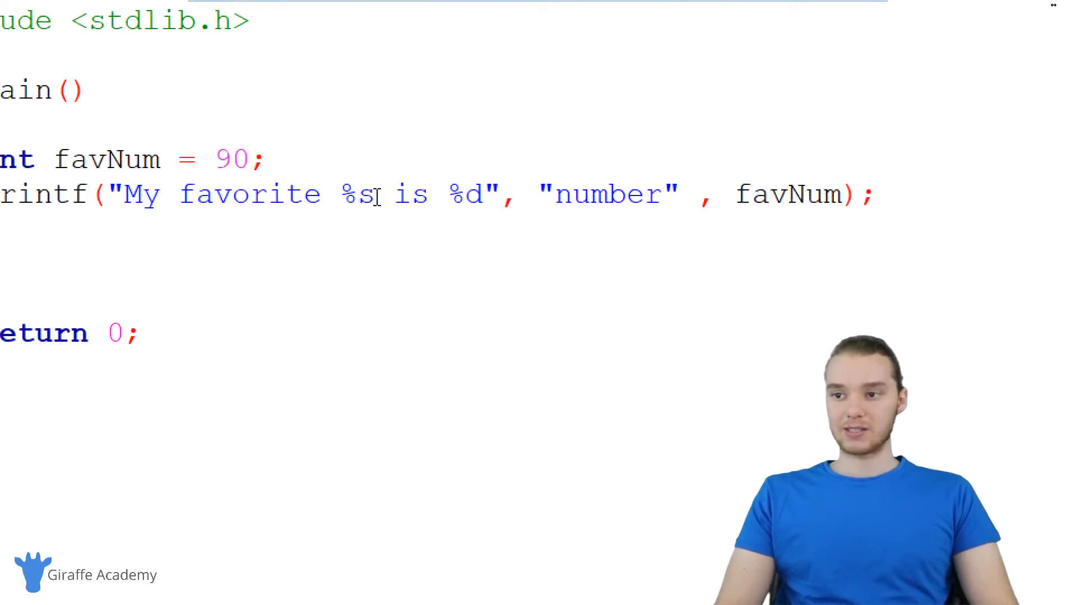
Change the placeholders to %f and %c and declare char myChar = 'i'.
type("f")
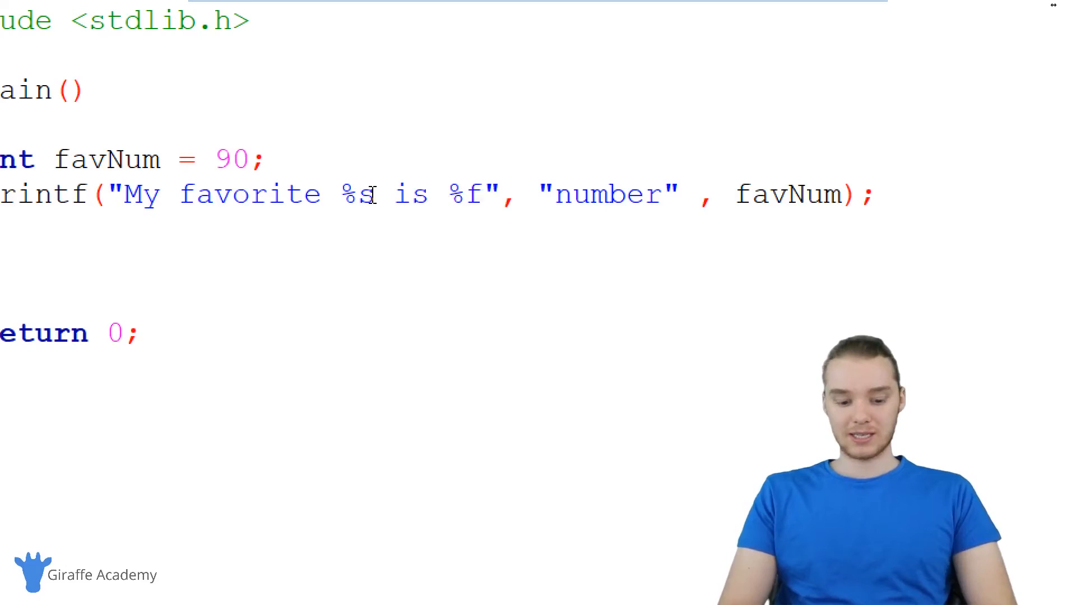
type("c")
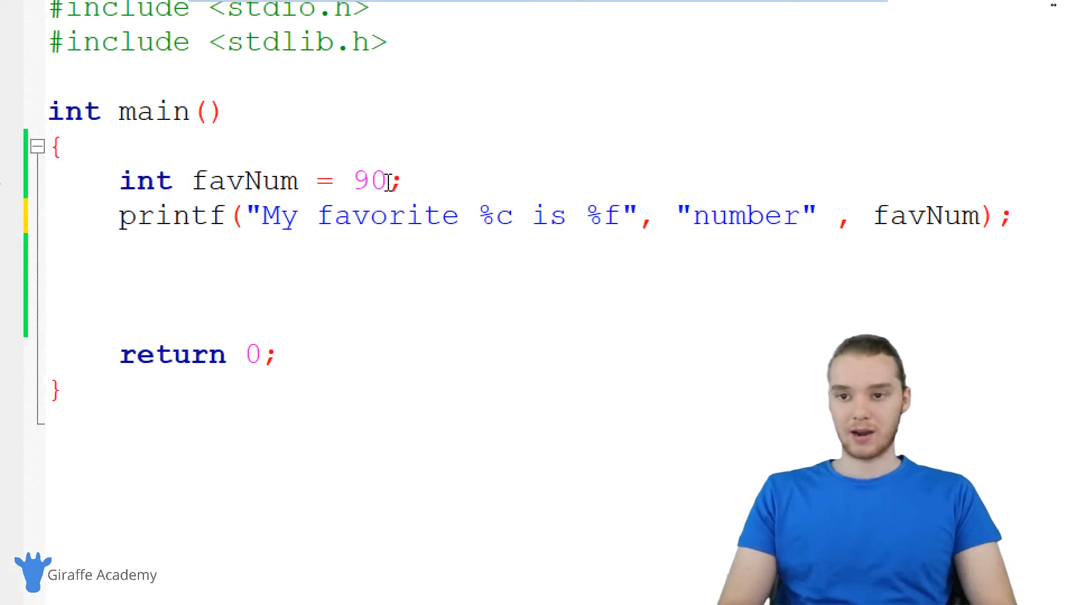
type("char myCh")
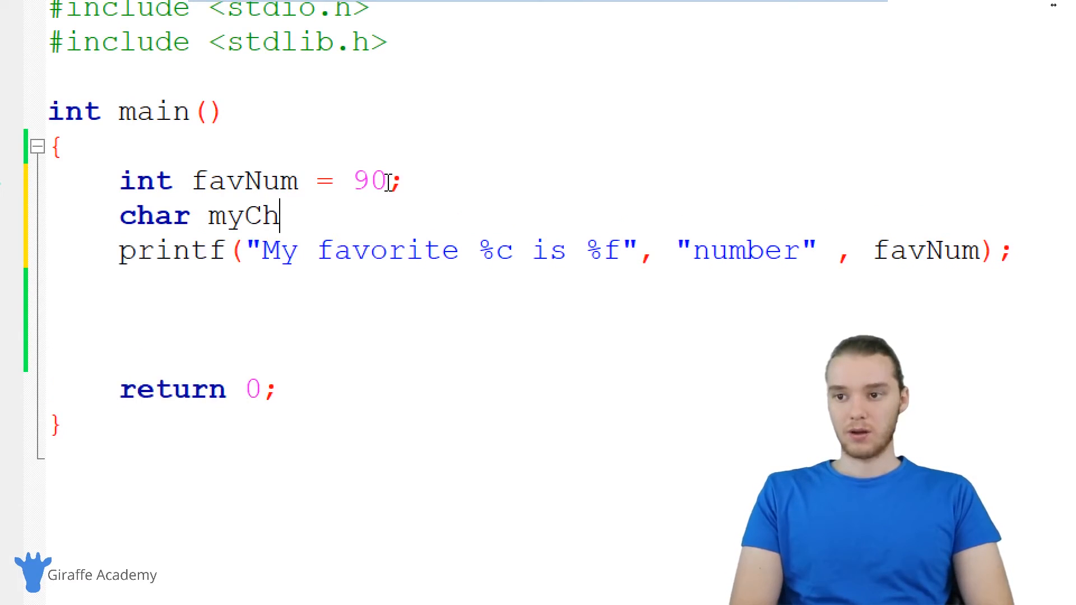
type("ar = ''")
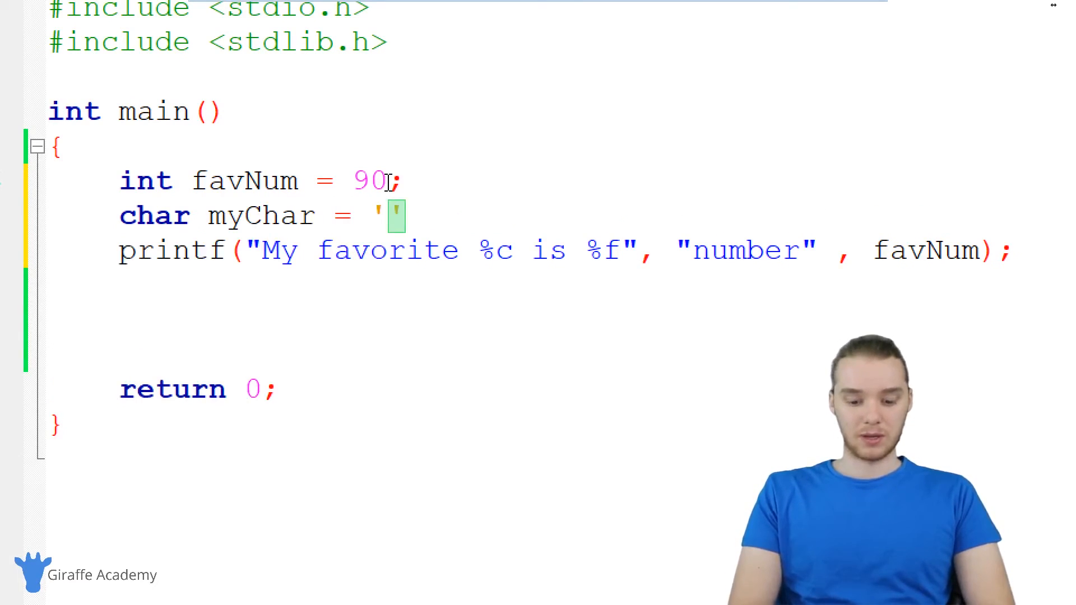
type("i")
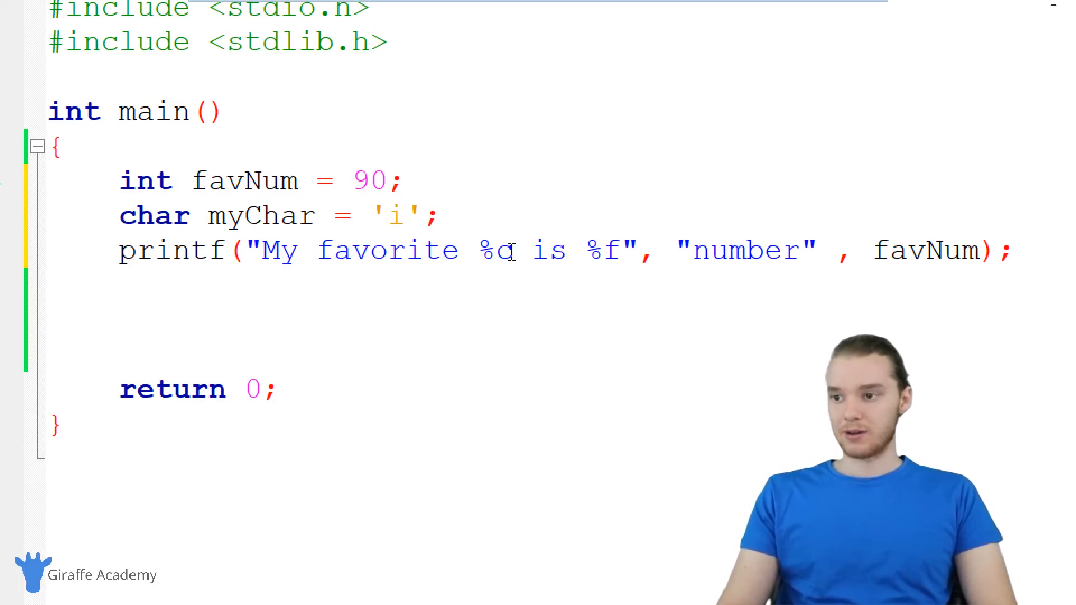
Pass myChar in place of "number" and close the program output window.
double_click(743, 250)
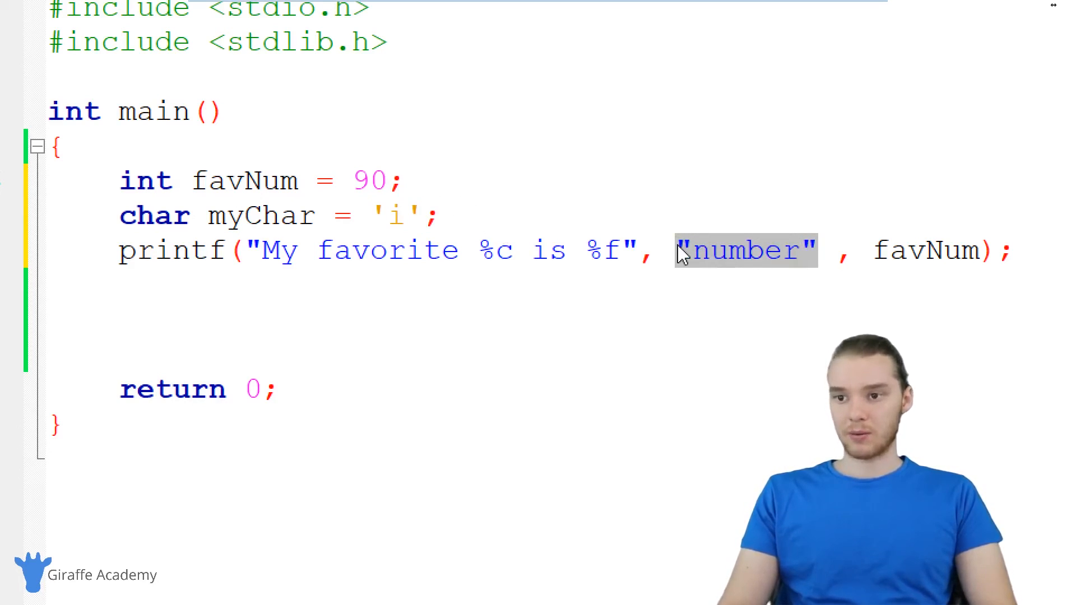
type("myChar")
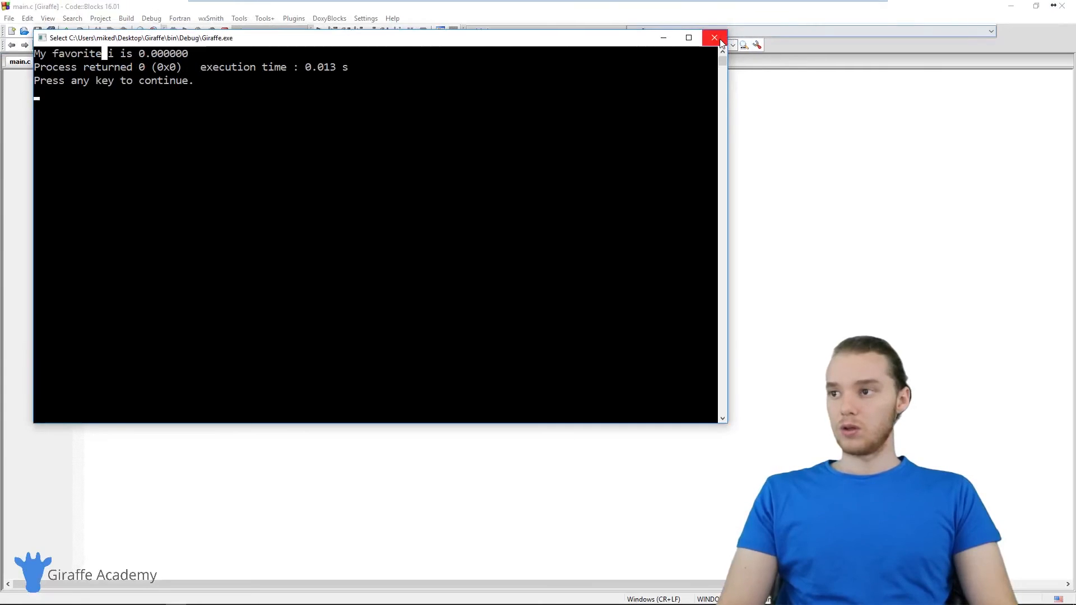
left_click(715, 38)
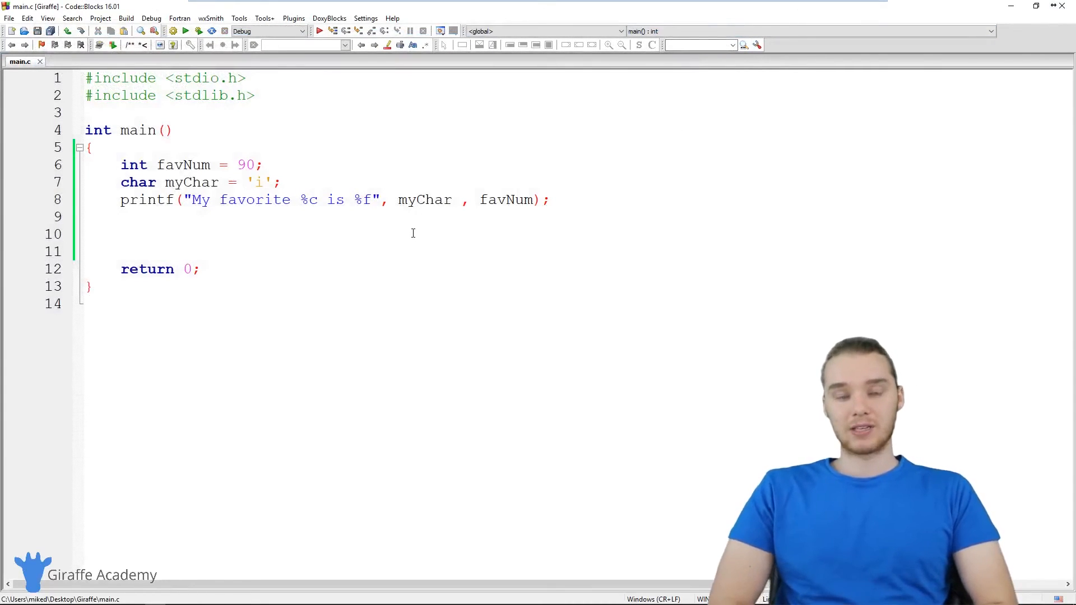